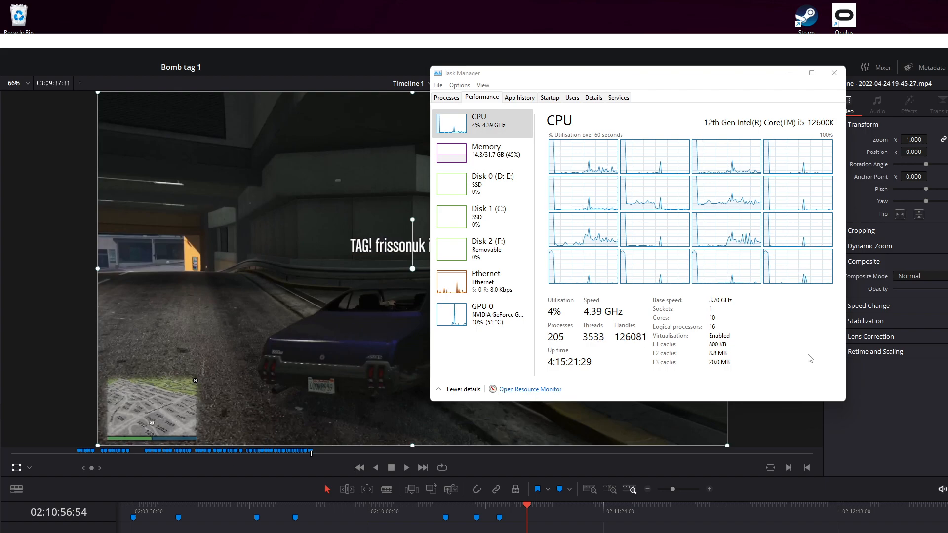
pyautogui.moveTo(702, 350)
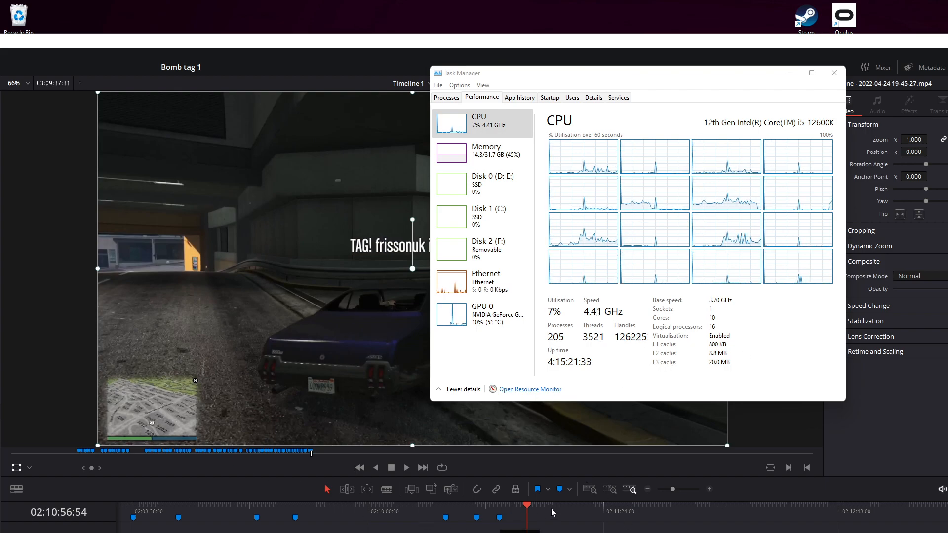
# - Bring DaVinci Resolve in front of Task Manager, which shows CPU at about 4–7%
pyautogui.click(834, 73)
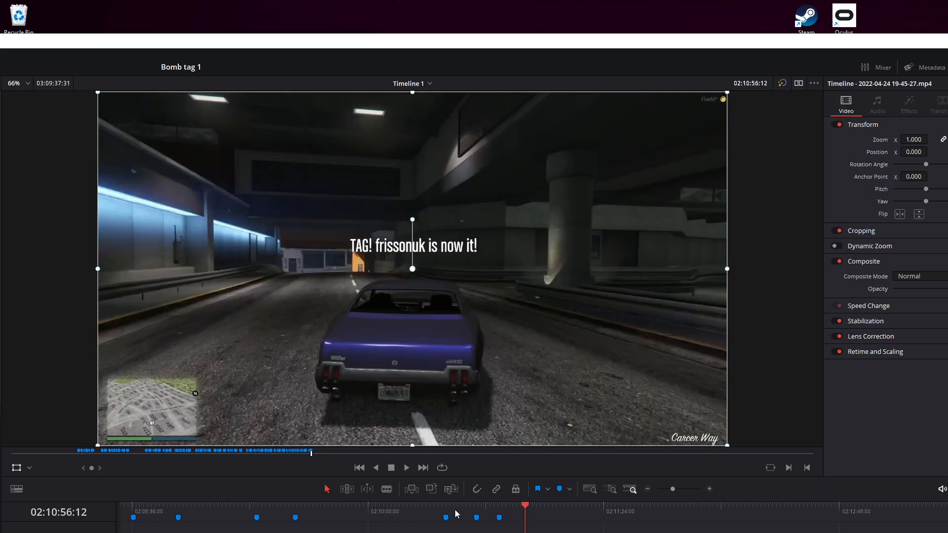
pyautogui.click(660, 522)
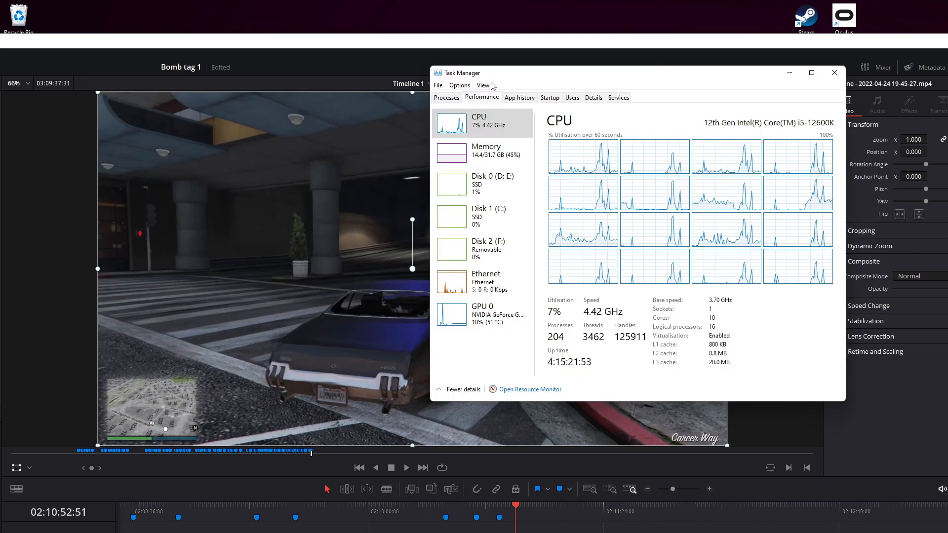
# - Make Task Manager always on top, show its CPU graphs, and move it over the viewer's right side
pyautogui.click(460, 85)
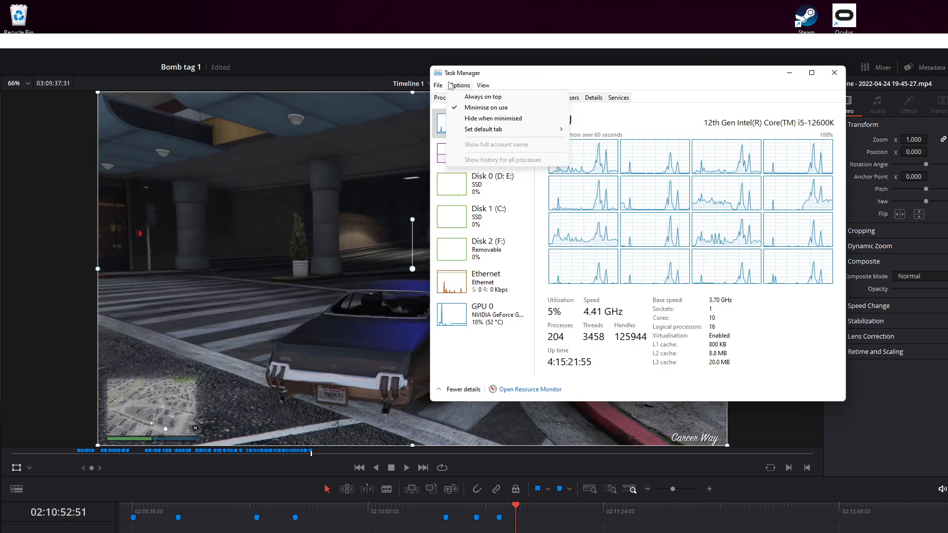
pyautogui.click(447, 97)
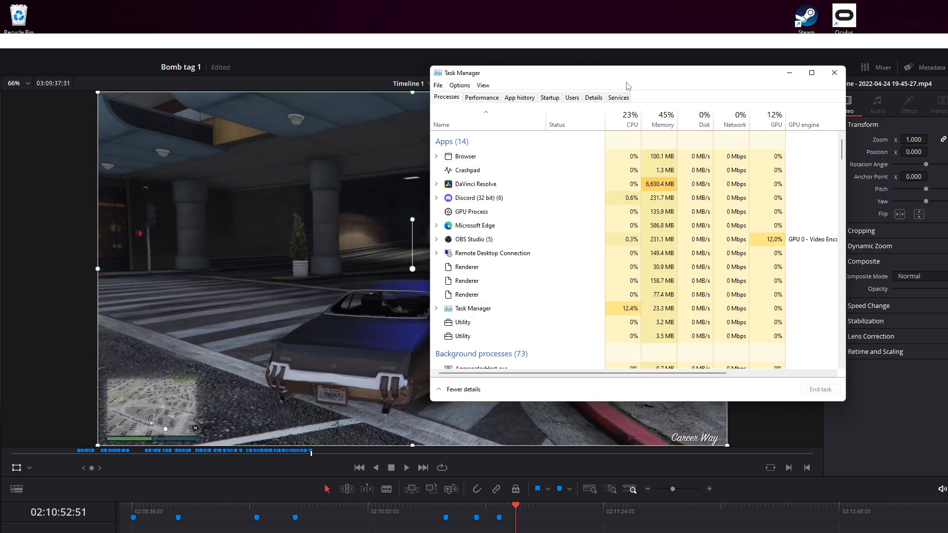
pyautogui.click(482, 97)
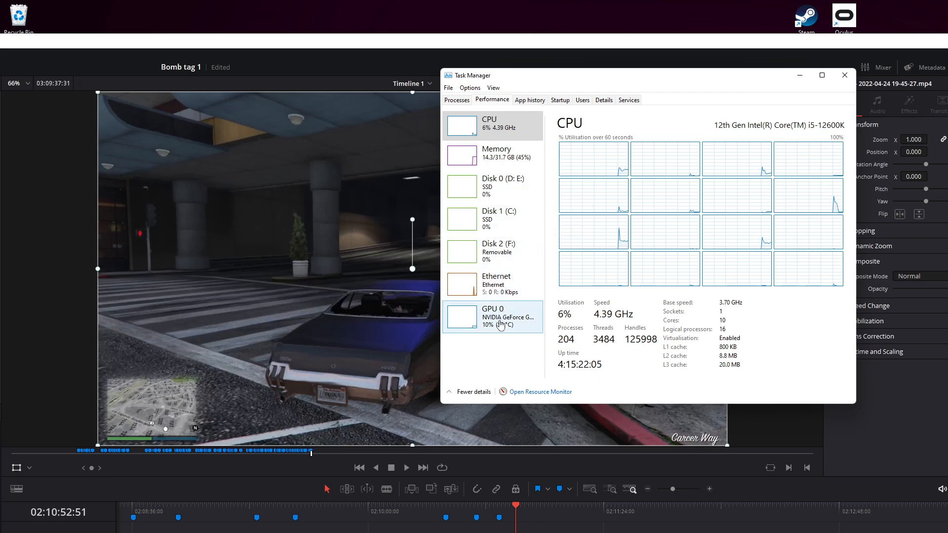
pyautogui.click(492, 317)
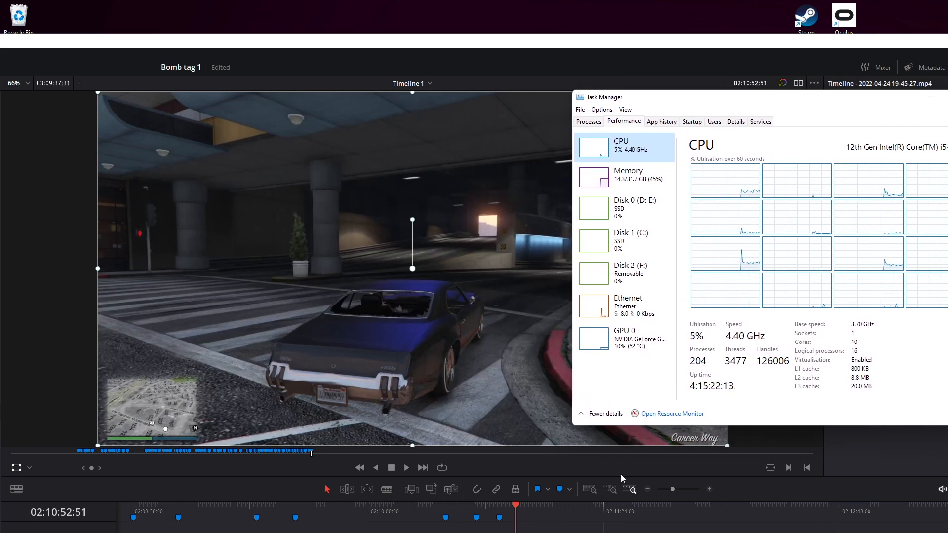
# - Play the timeline to 02:11:08:29 while CPU spikes, then show Task Manager's process list
pyautogui.click(406, 467)
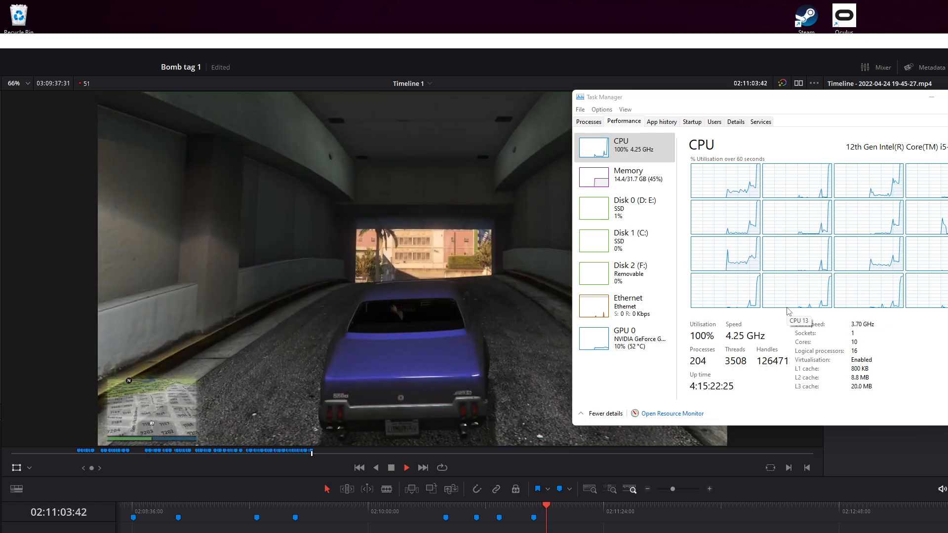
pyautogui.click(406, 467)
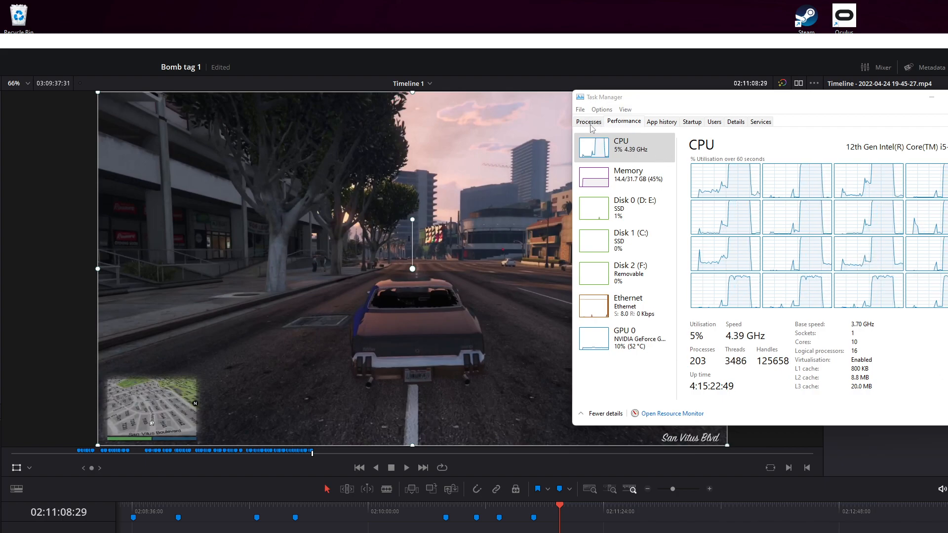
pyautogui.click(587, 121)
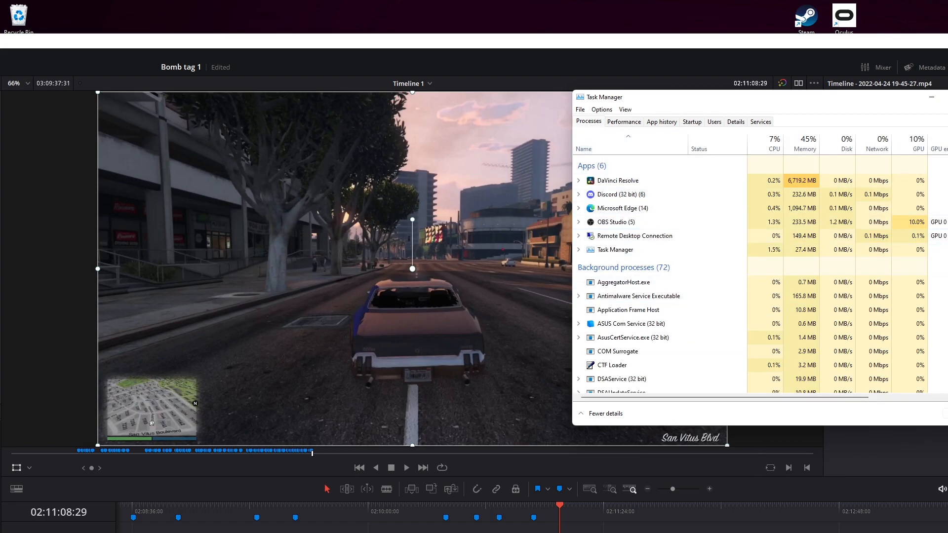